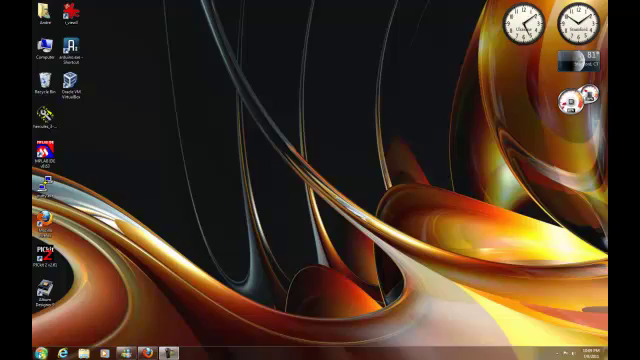
- Open Internet Explorer on google.com inside the Windows XP virtual machine
click(12, 349)
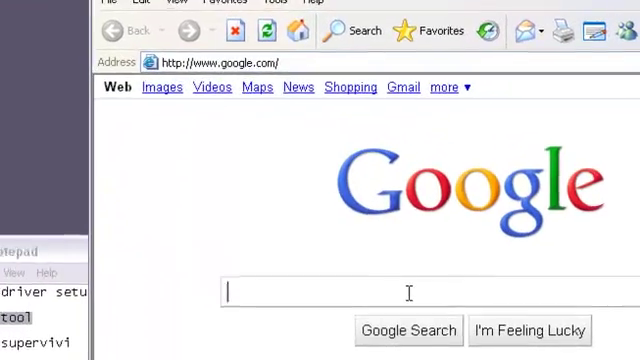
- Download the FriendlyARM USB driver setup archive, saving it into a new mini2440 folder
text(mi)
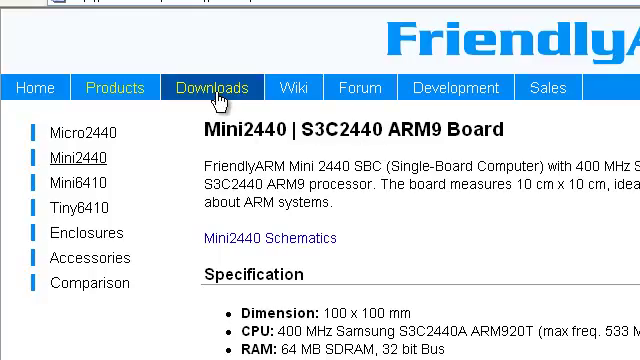
click(203, 88)
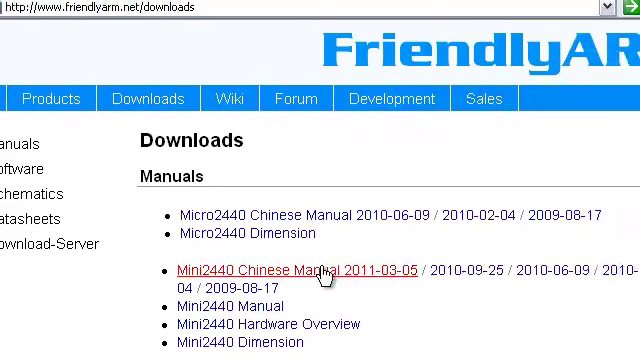
scroll(down, 3)
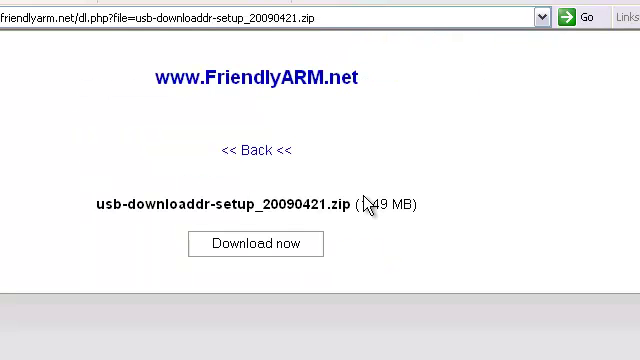
click(254, 244)
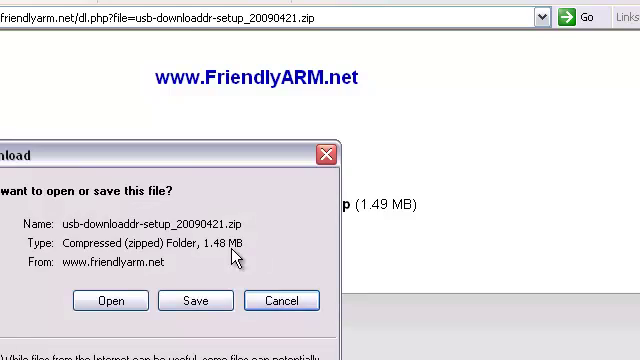
click(195, 300)
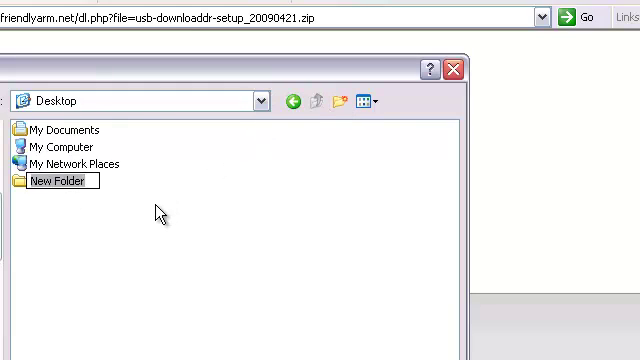
text(mini2440)
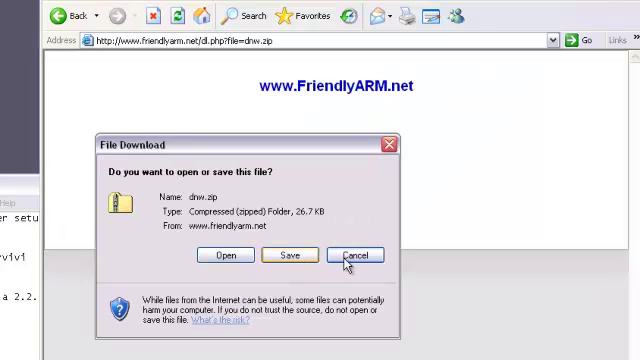
- Cancel the dnw.zip prompt and save the DNW for WinCE archive into mini2440
click(356, 255)
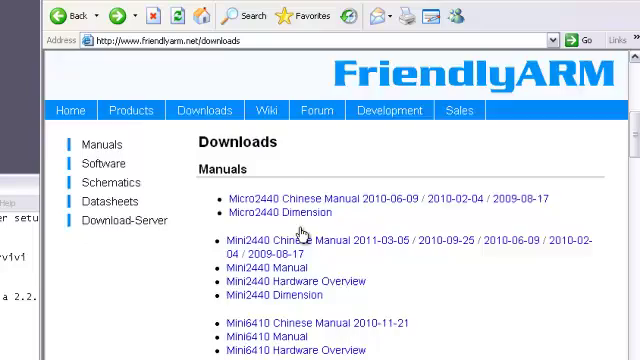
scroll(down, 3)
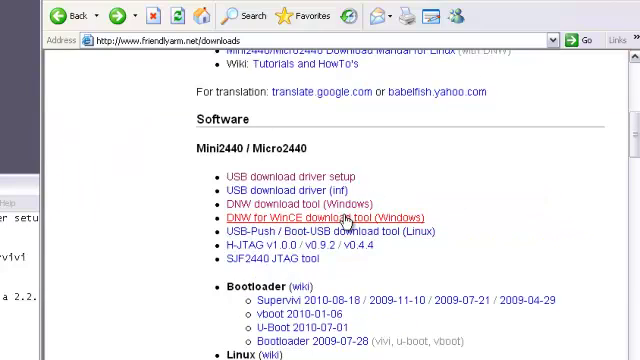
click(328, 219)
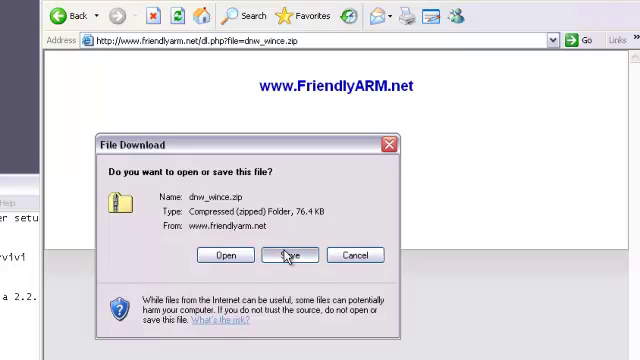
click(290, 254)
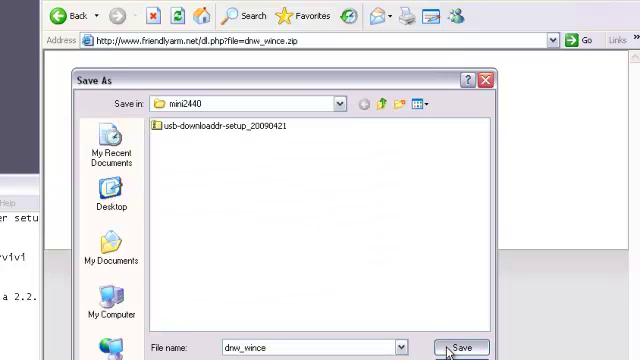
click(455, 347)
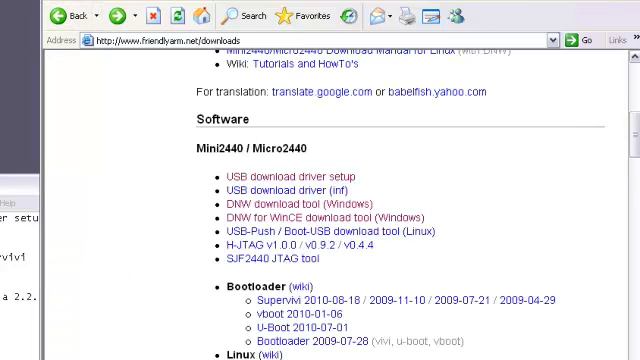
- Download and save the Supervivi 2010-08-18 bootloader archive
scroll(down, 3)
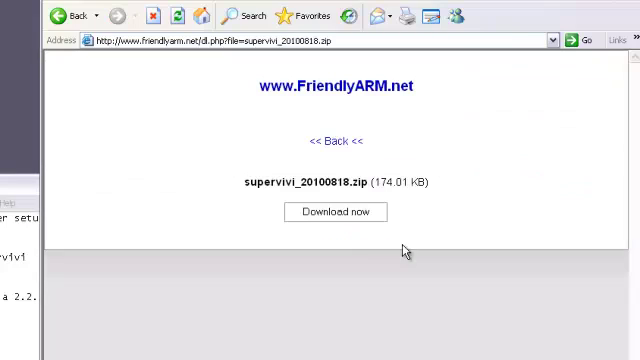
click(363, 211)
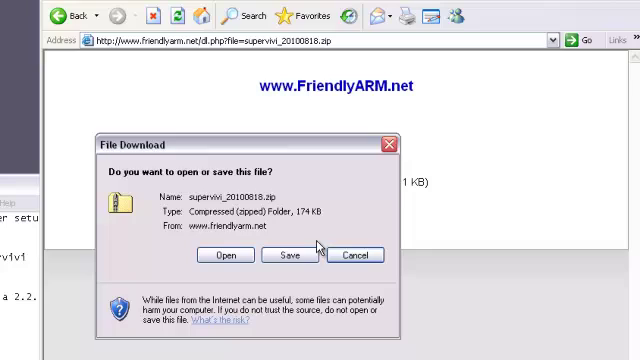
click(289, 255)
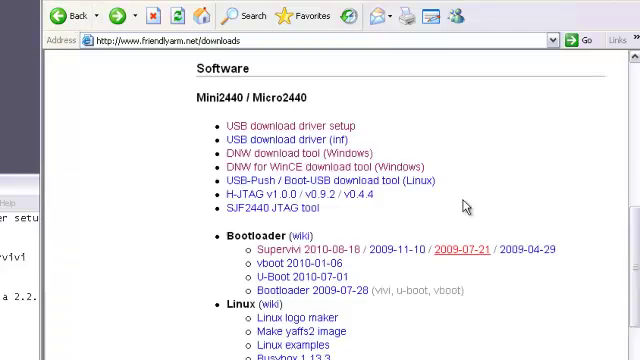
- Save the linux zImage 2011-03-05 kernel archive from Images into the mini2440 folder
scroll(down, 3)
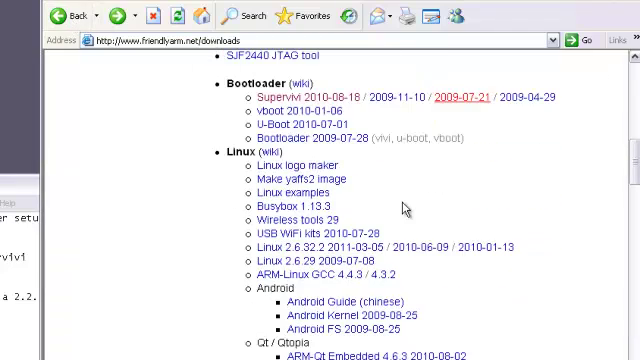
scroll(down, 3)
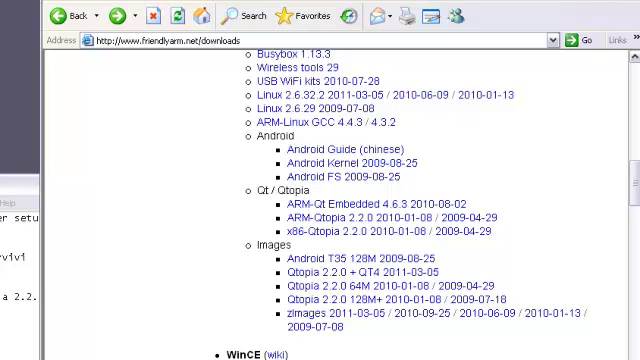
mouse_move(222, 246)
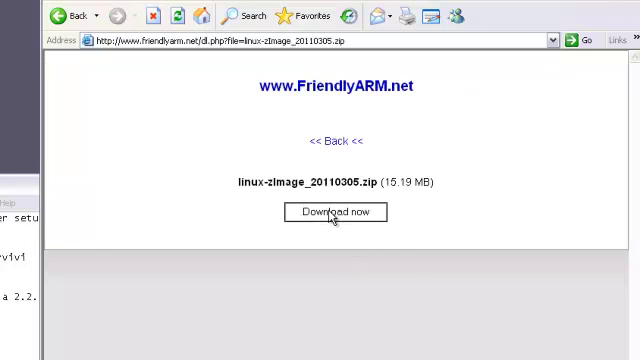
click(336, 211)
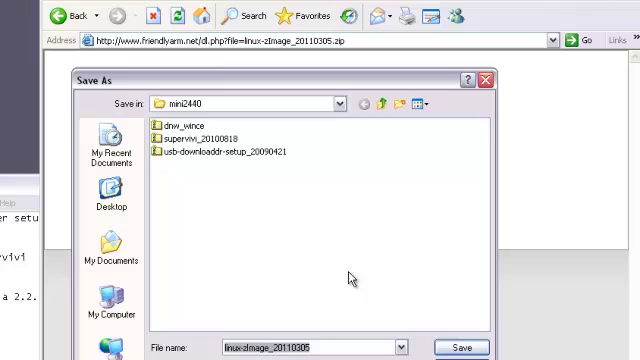
click(459, 345)
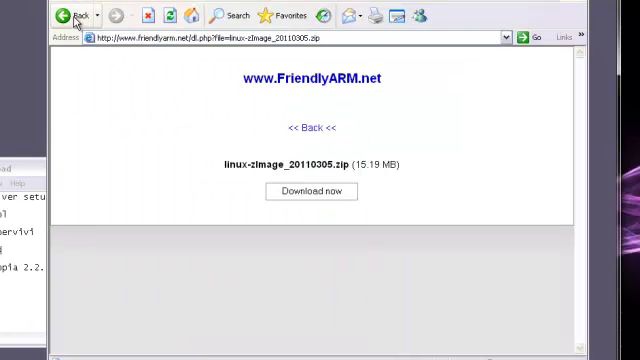
- Return to the downloads list and save the Qtopia 2.2.0 128M+ root image archive
click(67, 14)
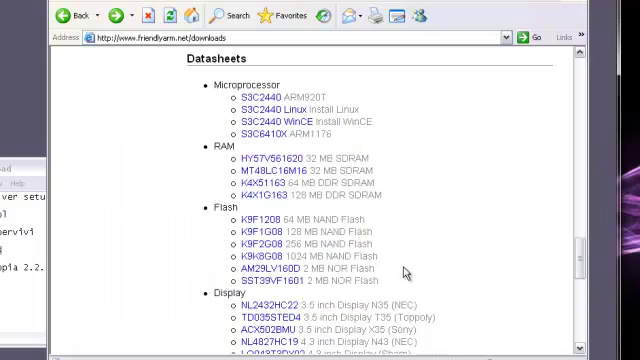
scroll(down, 3)
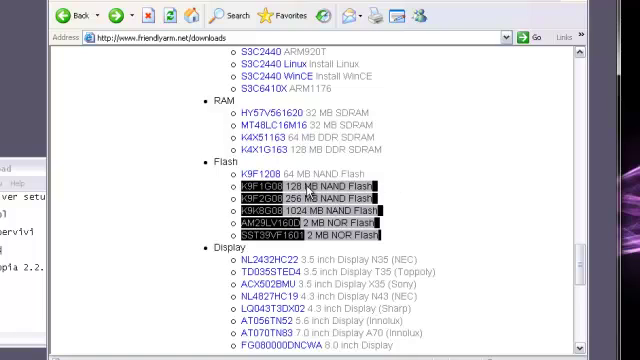
scroll(down, 3)
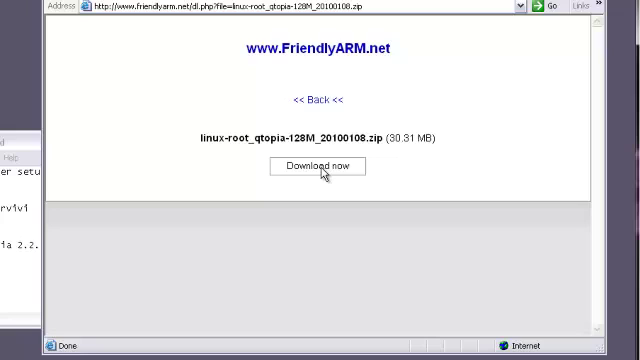
click(320, 166)
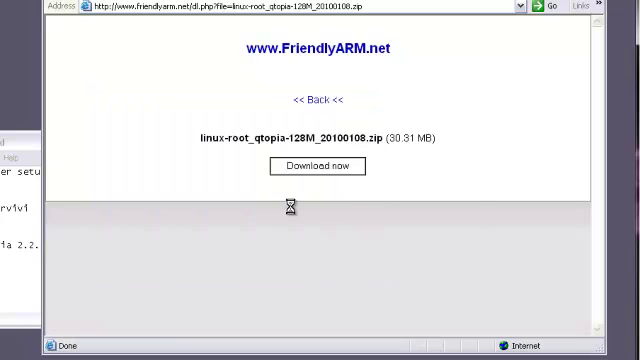
click(329, 166)
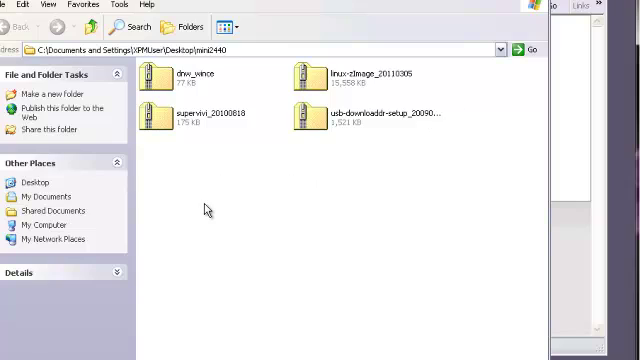
- Create a new folder named images inside the mini2440 folder
right_click(207, 210)
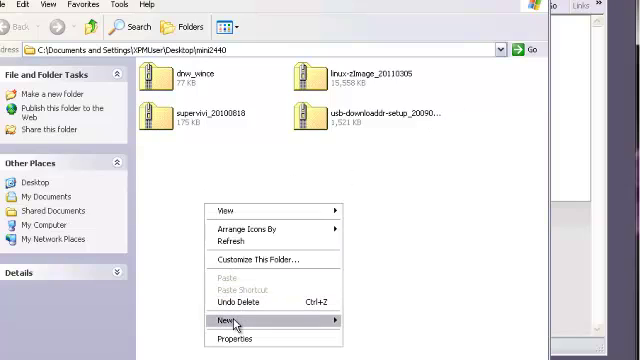
click(218, 320)
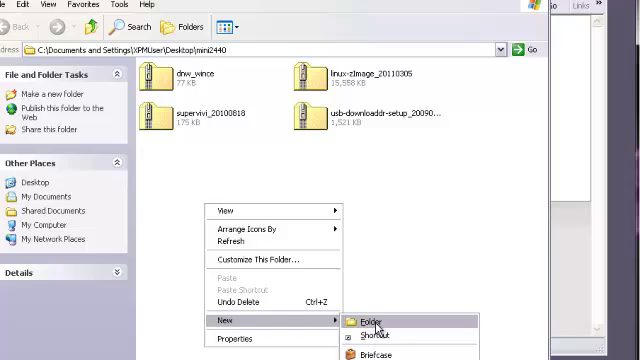
click(366, 320)
text(images)
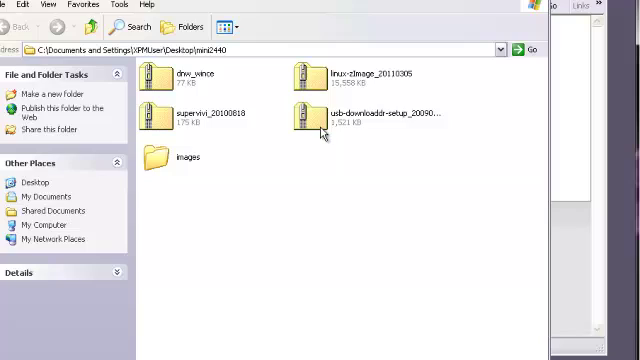
right_click(320, 118)
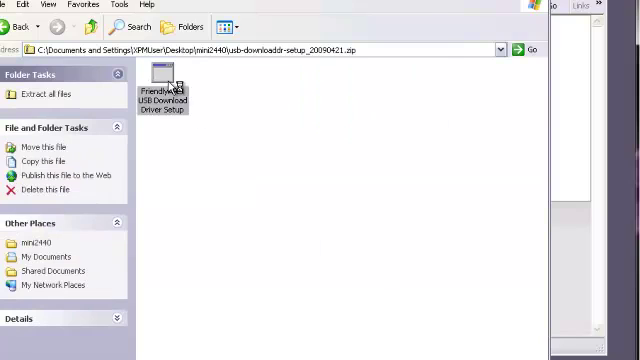
- Launch the USB Download Driver Setup from usb-downloaddr-setup_20090421.zip and close the Download complete notice
double_click(161, 72)
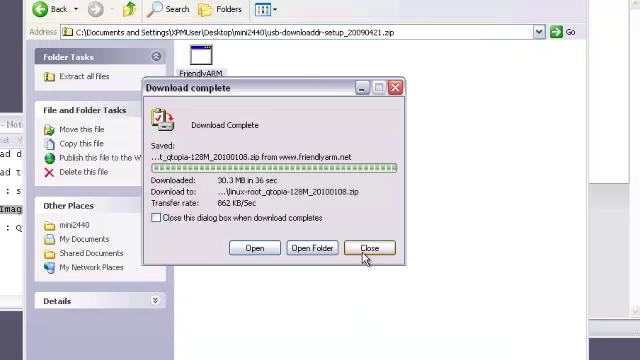
click(369, 248)
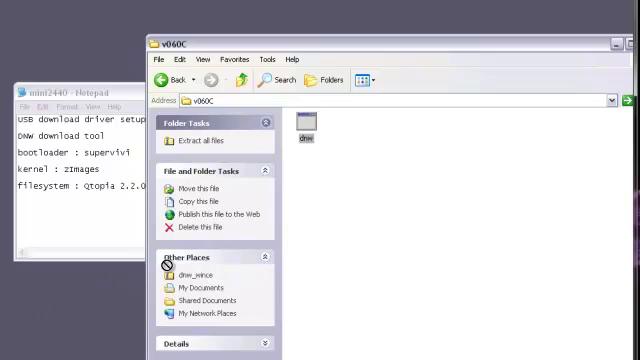
- Copy dnw.exe out of the v060C archive into the mini2440 folder
click(308, 123)
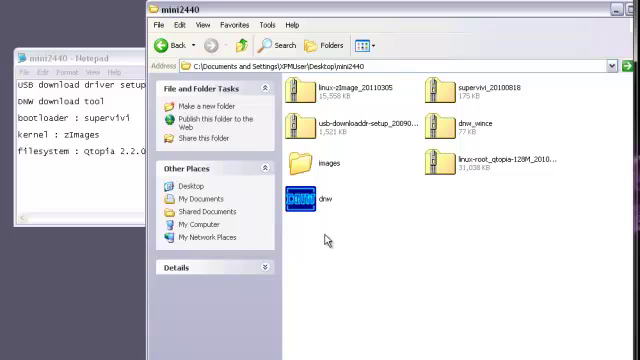
mouse_move(306, 198)
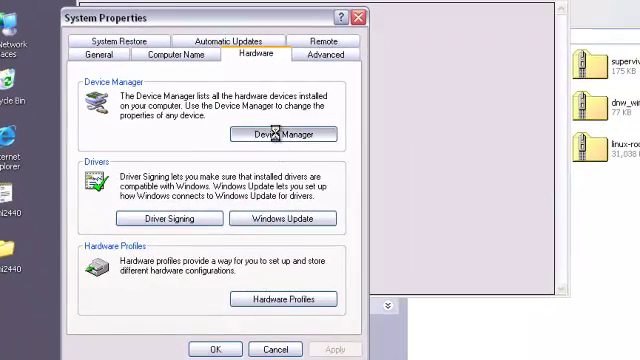
- Open Device Manager from the Hardware tab to check the COM port
click(283, 134)
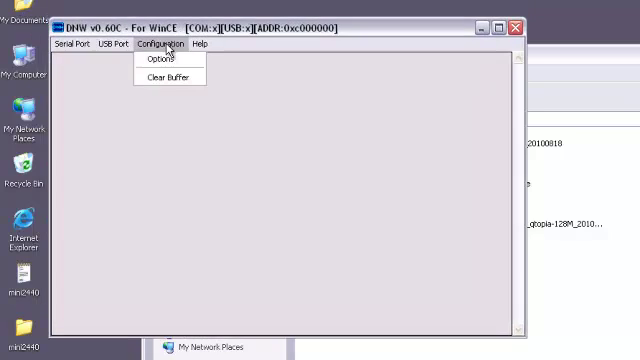
- Set DNW to COM4 at 115200 baud and connect over the serial port
click(164, 63)
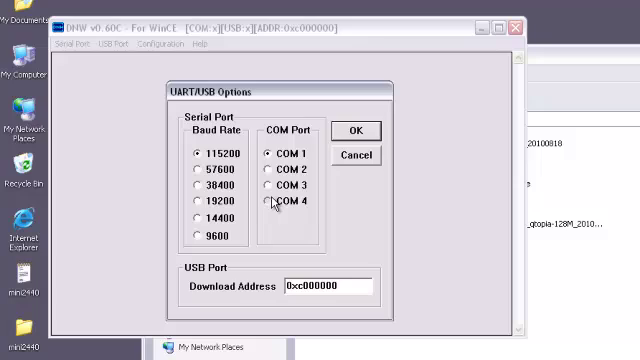
click(270, 201)
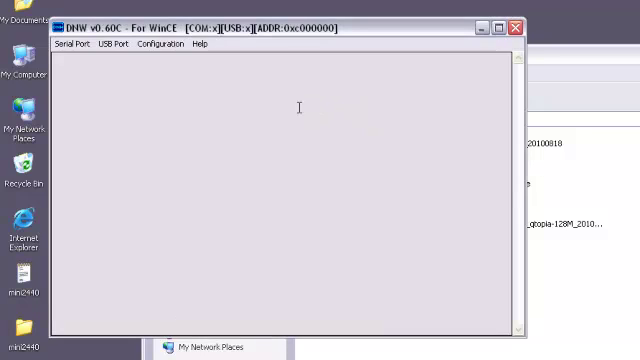
click(72, 44)
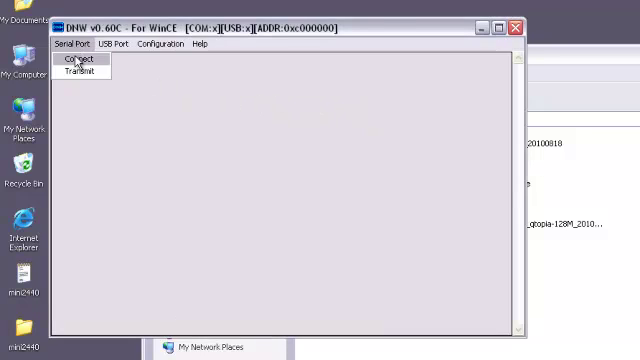
click(79, 64)
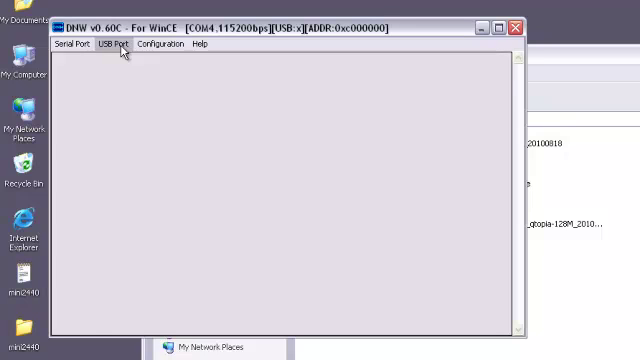
click(113, 45)
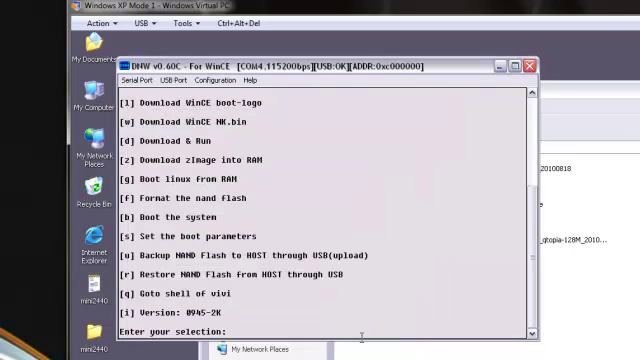
mouse_move(314, 100)
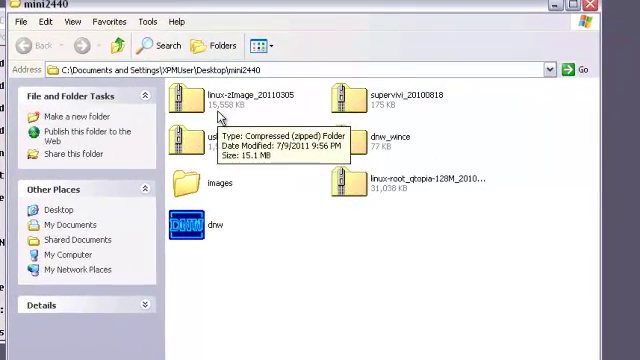
mouse_move(202, 95)
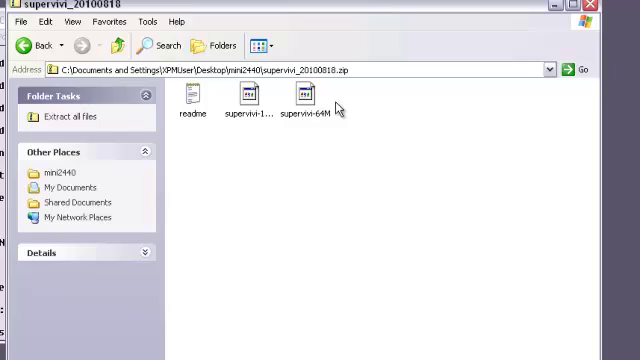
- Copy supervivi-128M from supervivi_20100818.zip and paste it into the images folder
click(248, 105)
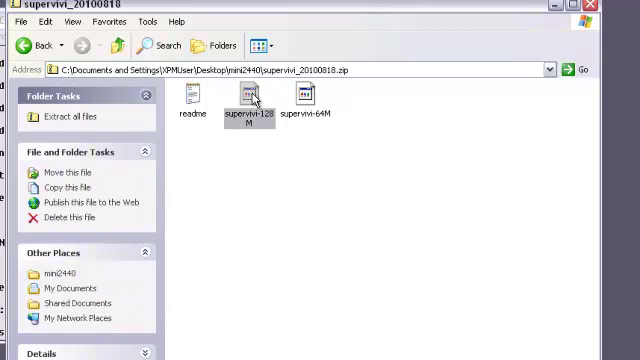
right_click(251, 100)
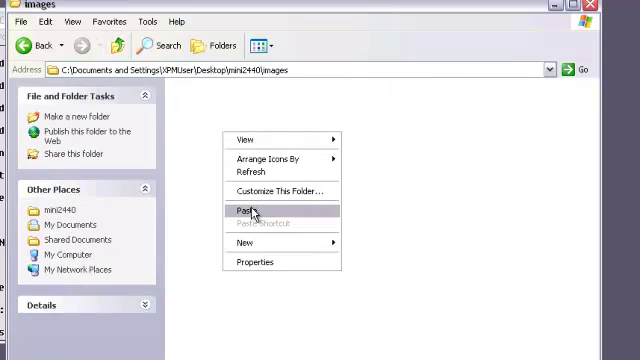
click(236, 211)
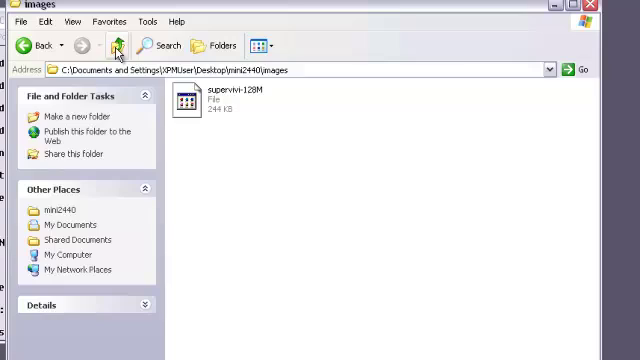
click(117, 44)
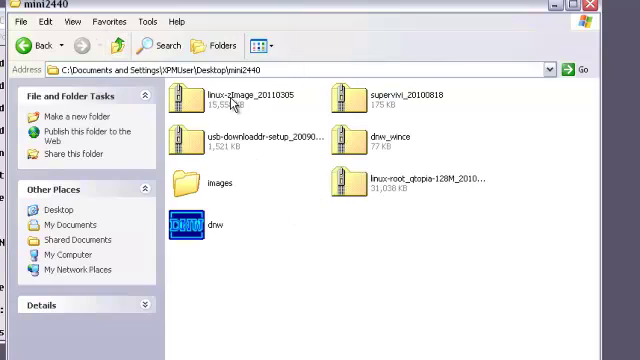
double_click(200, 95)
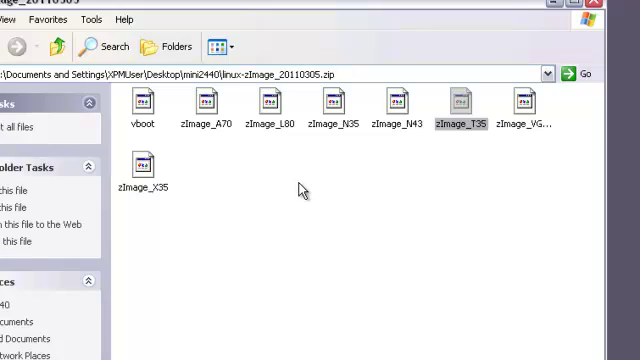
- Copy zImage_T35 and root_qtopia-128M.img from their zip archives into the images folder
right_click(462, 103)
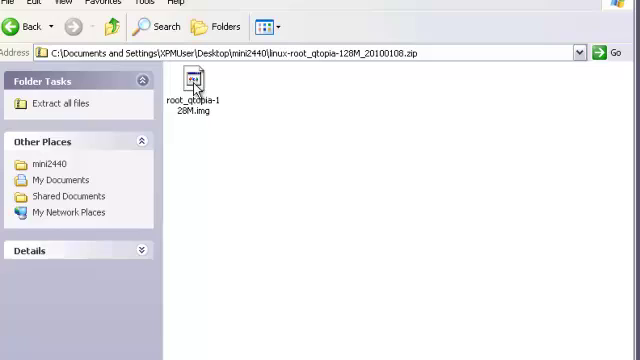
click(197, 85)
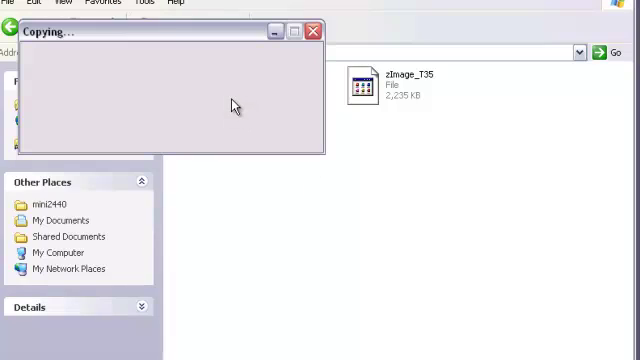
mouse_move(310, 176)
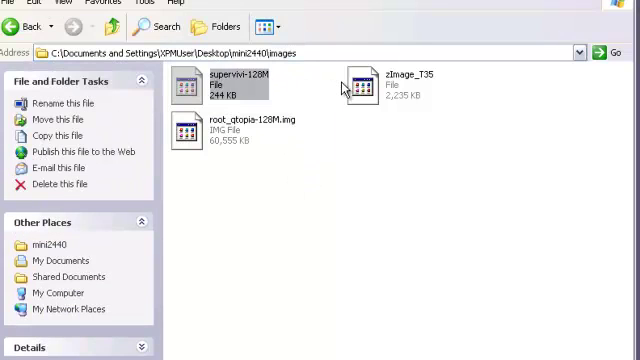
click(237, 130)
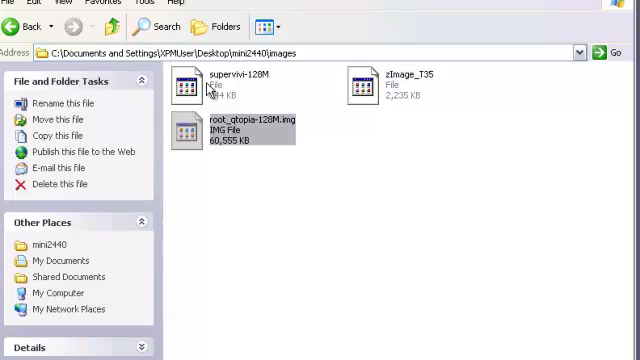
mouse_move(362, 82)
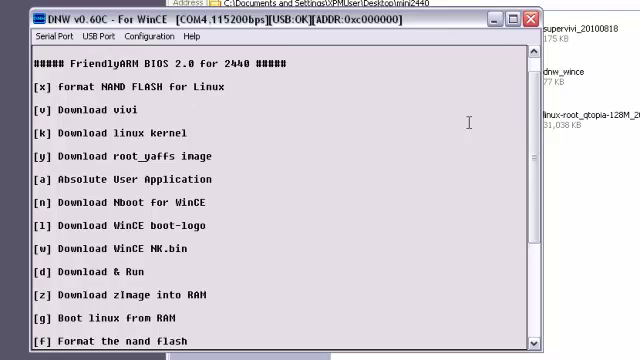
- Scroll the DNW console down to the FriendlyARM BIOS 'Enter your selection' prompt
scroll(down, 3)
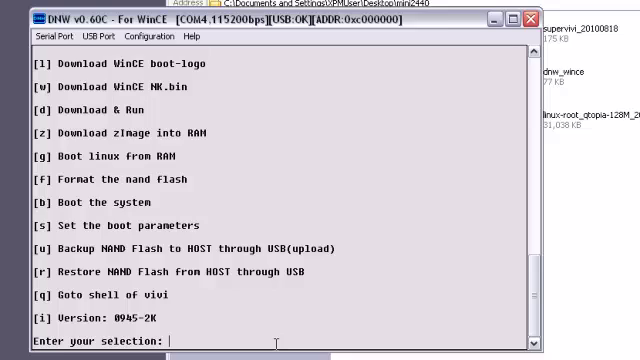
mouse_move(383, 311)
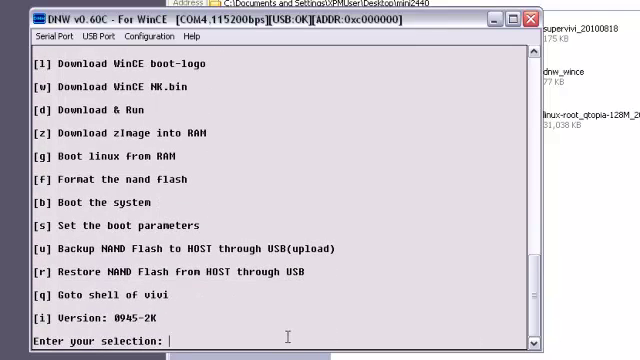
- Choose menu options v and k, transmitting zImage_T35 over USB as the Linux kernel
text(v)
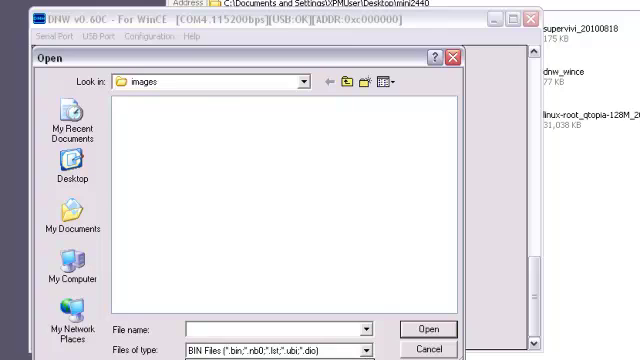
click(429, 328)
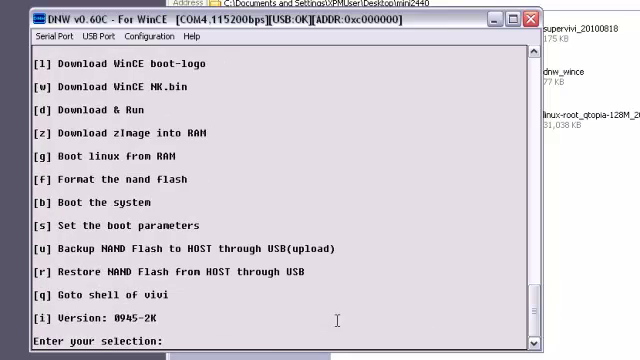
text(k)
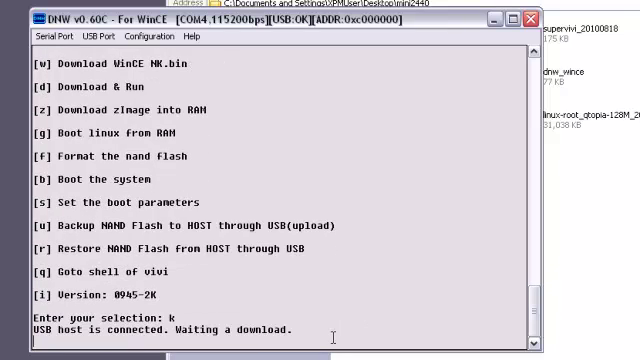
click(90, 36)
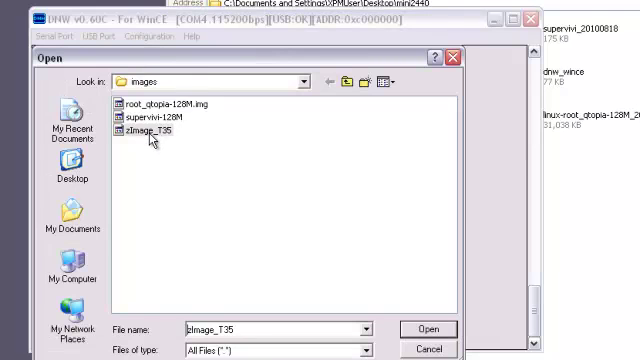
click(428, 329)
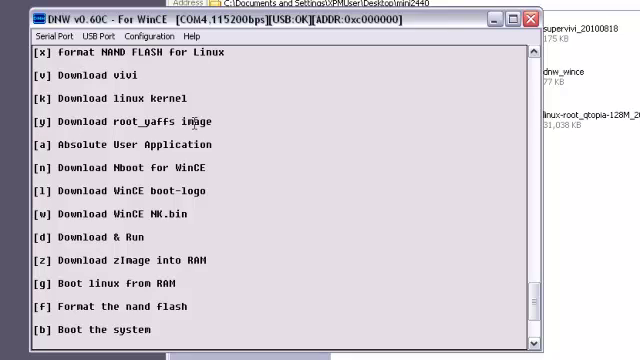
scroll(down, 3)
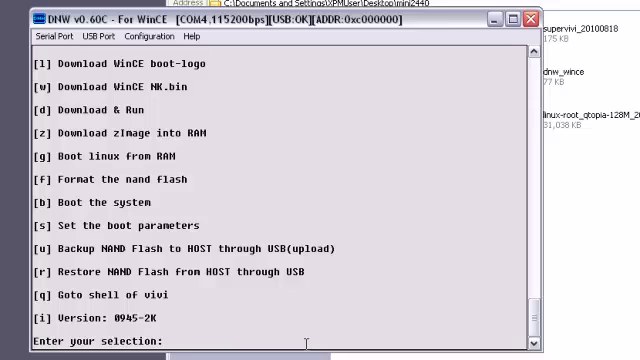
- Choose option y and transmit root_qtopia-128M.img as the yaffs root filesystem
text(y)
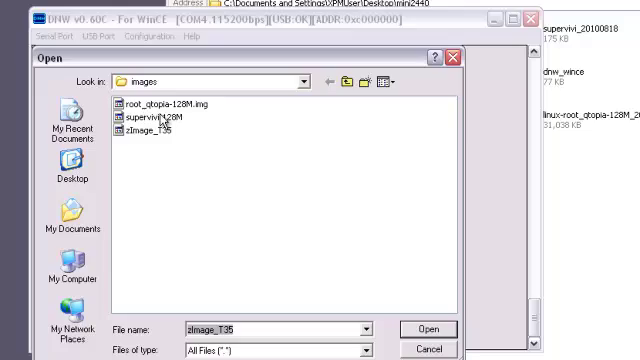
click(428, 328)
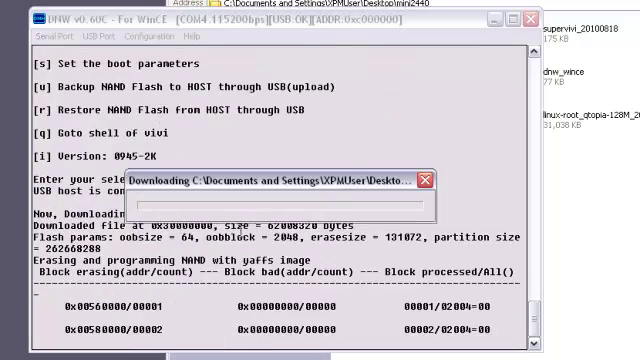